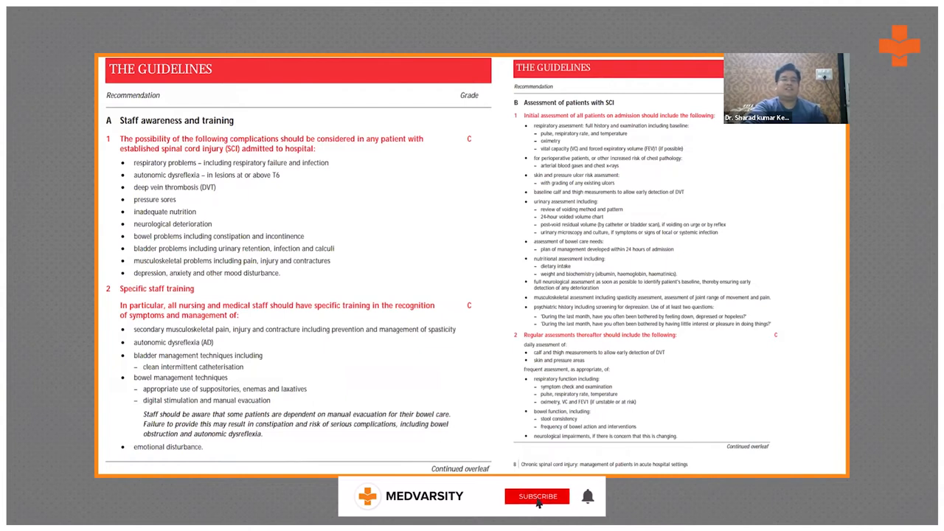
Advance to the Guidelines slide on staff awareness, training and assessment of SCI patients.
left_click(537, 496)
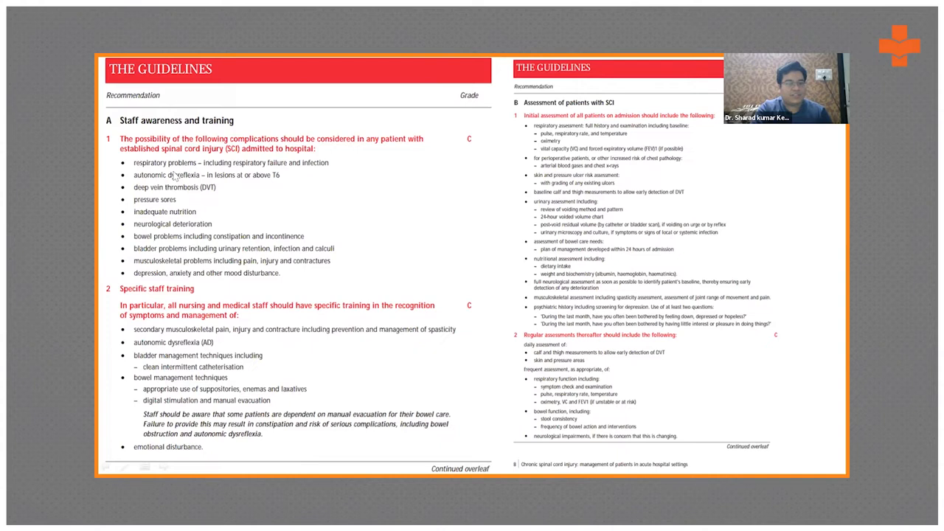
mouse_move(235, 180)
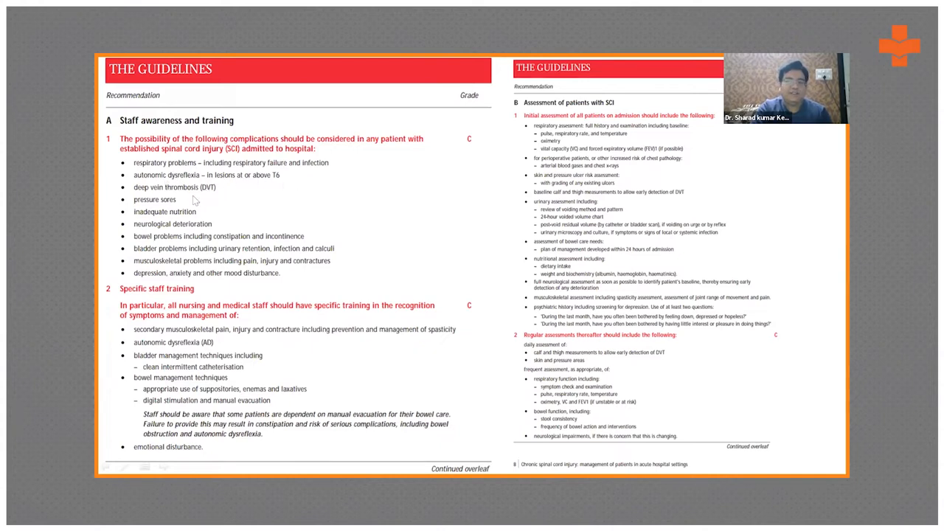
mouse_move(166, 224)
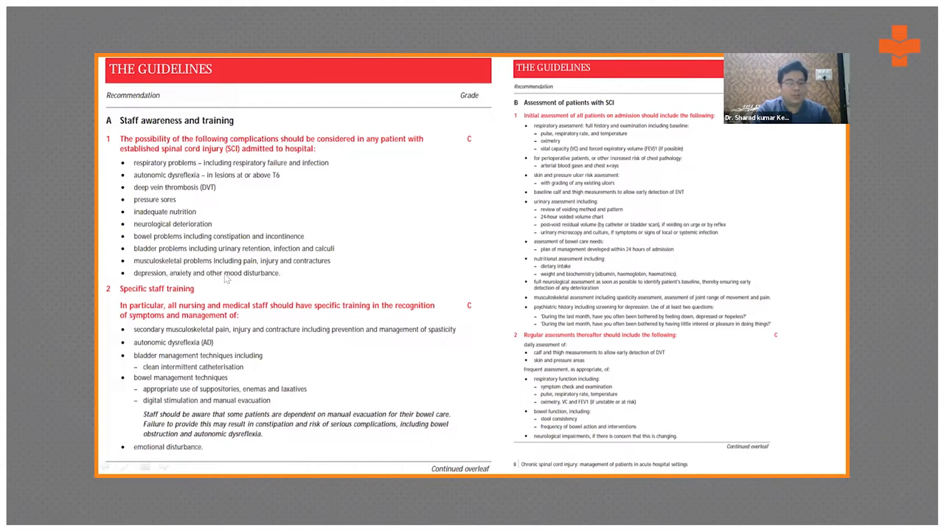
mouse_move(244, 280)
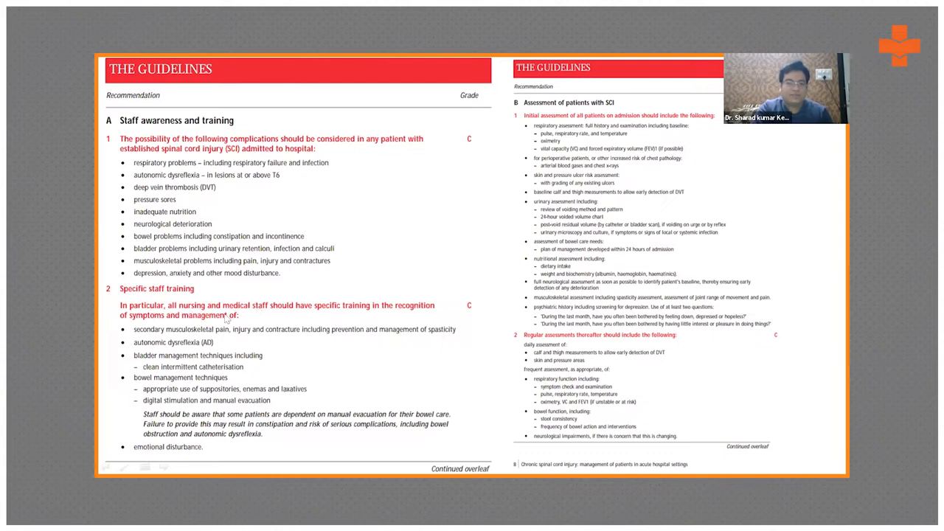
mouse_move(392, 303)
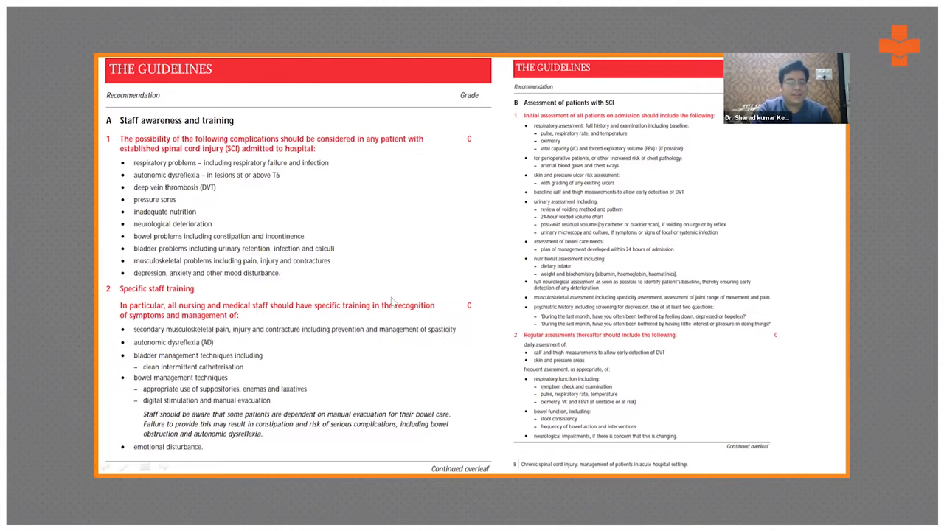
mouse_move(216, 334)
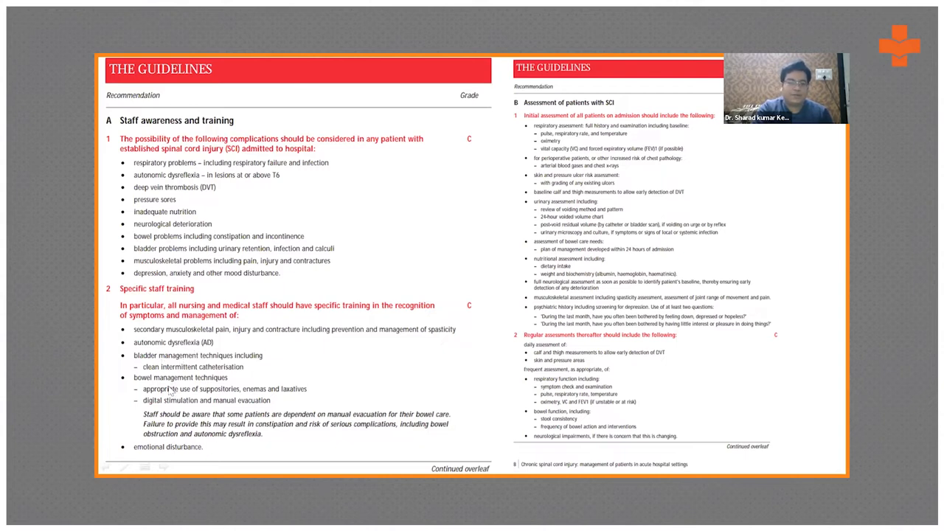
mouse_move(204, 391)
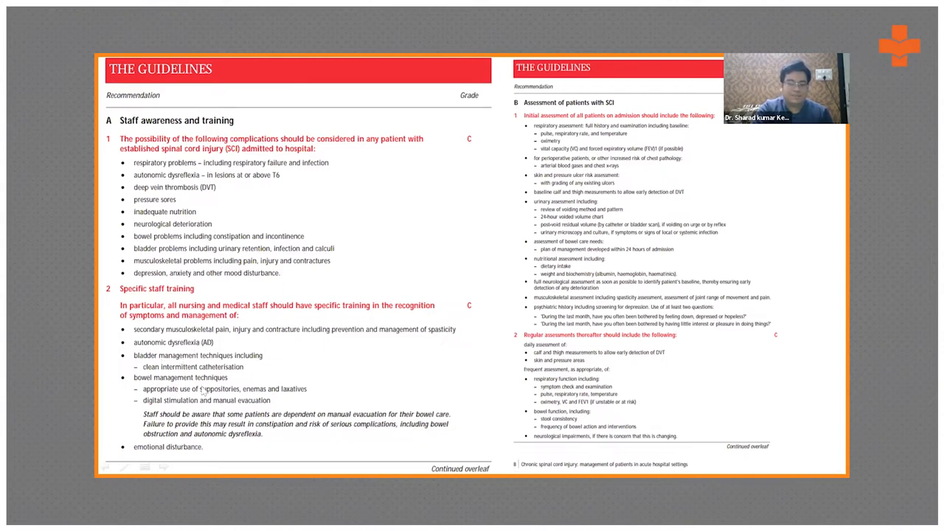
mouse_move(197, 454)
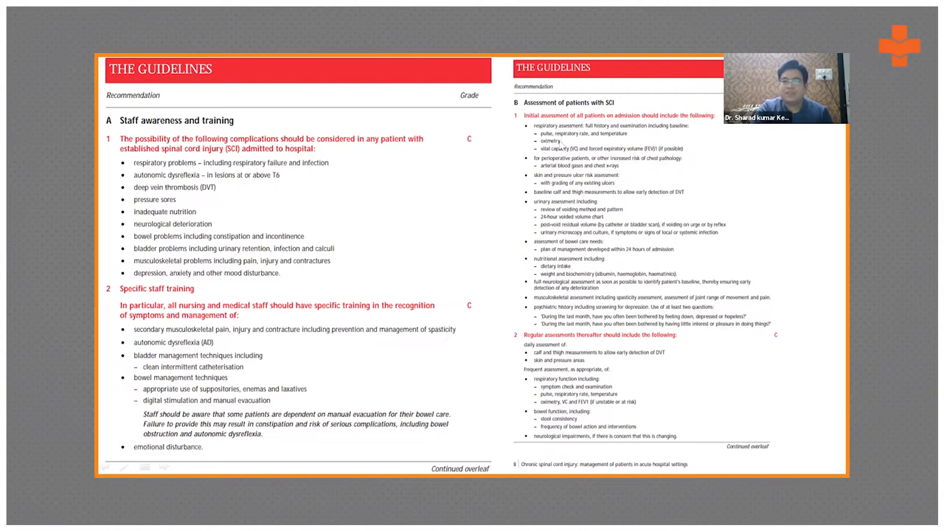
mouse_move(577, 142)
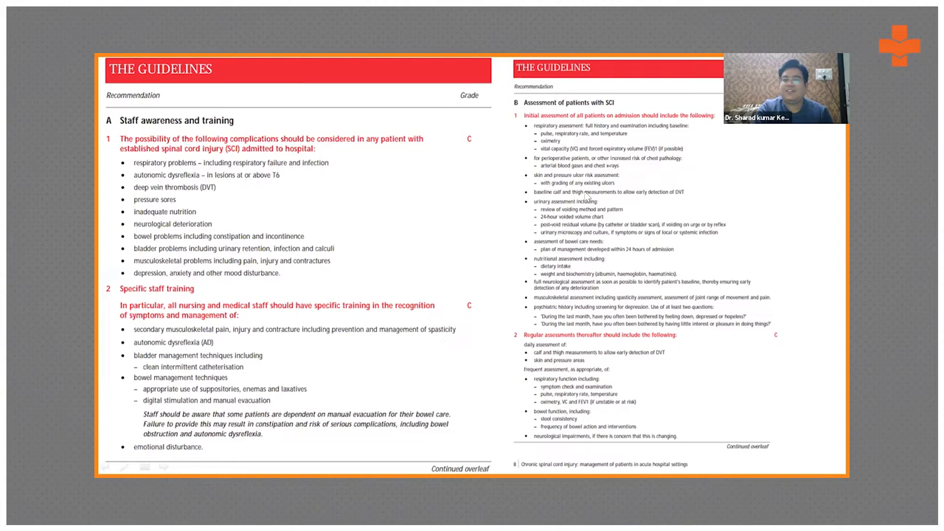
mouse_move(584, 193)
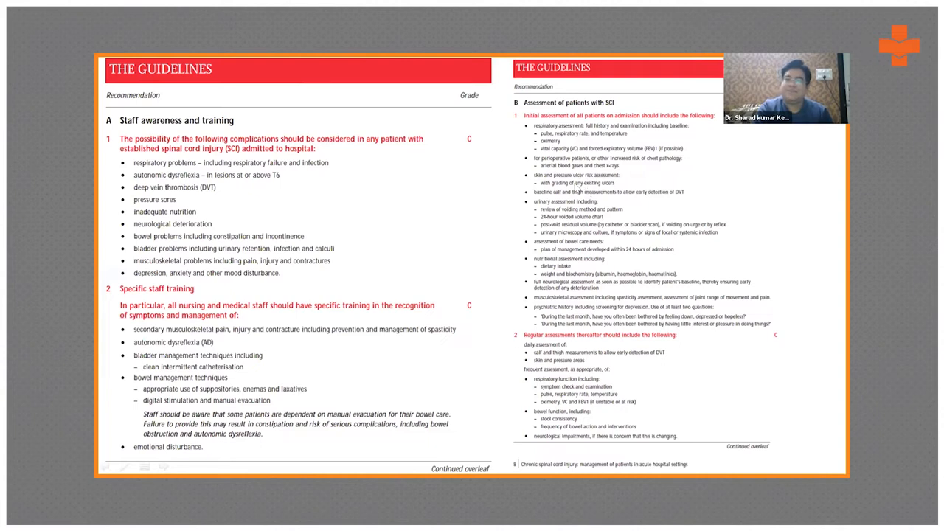
mouse_move(573, 188)
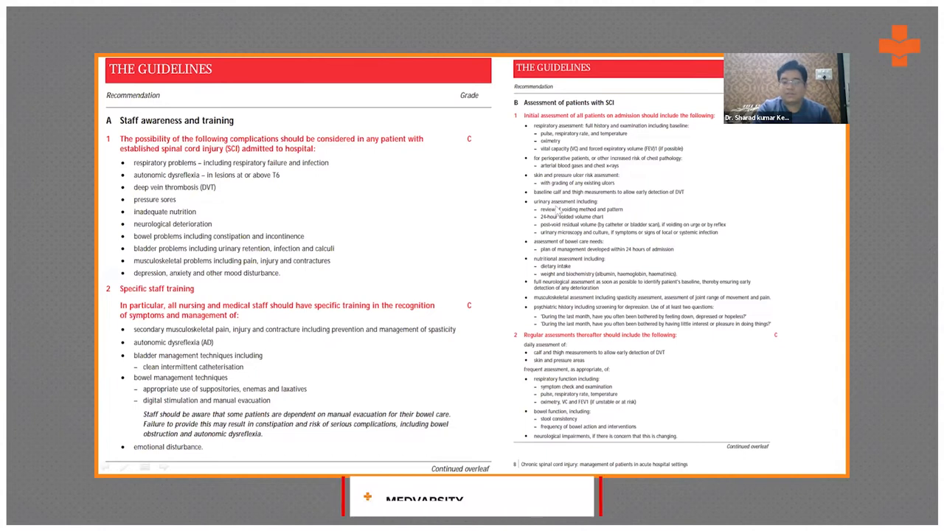
left_click(536, 496)
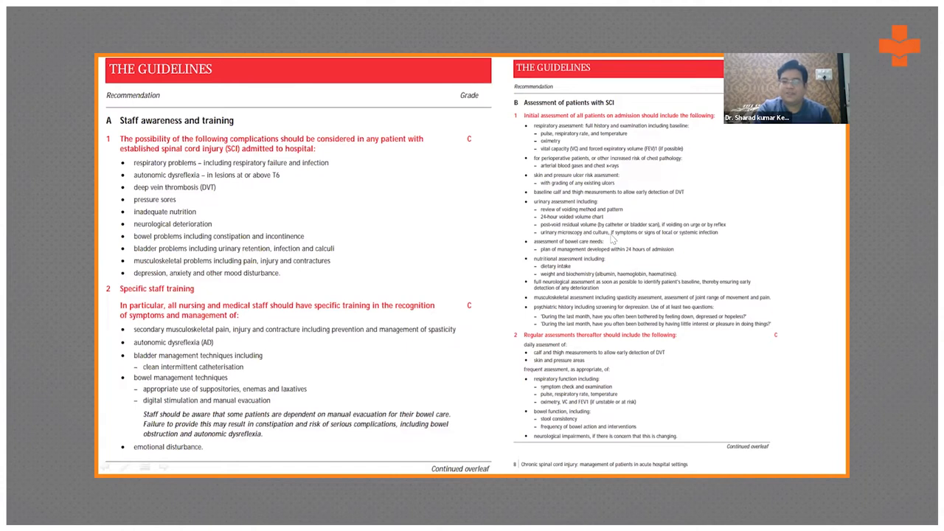
mouse_move(691, 239)
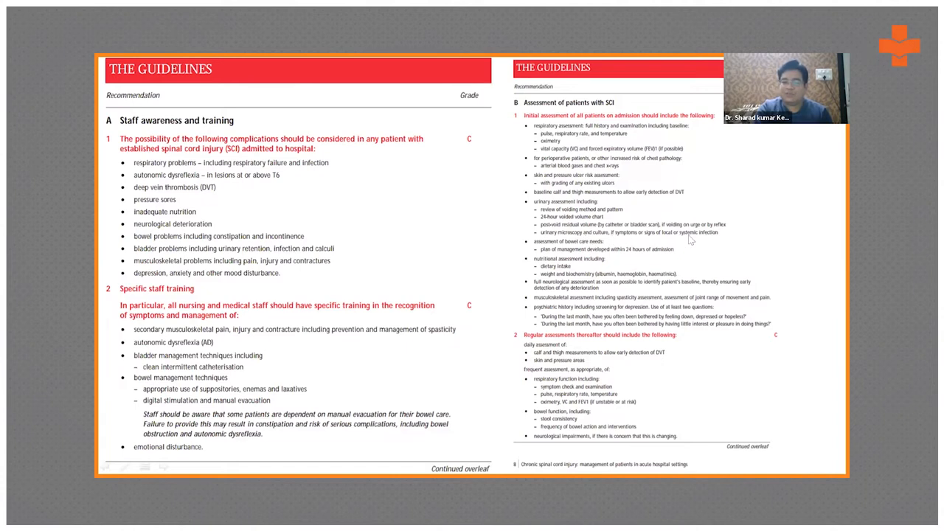
mouse_move(552, 248)
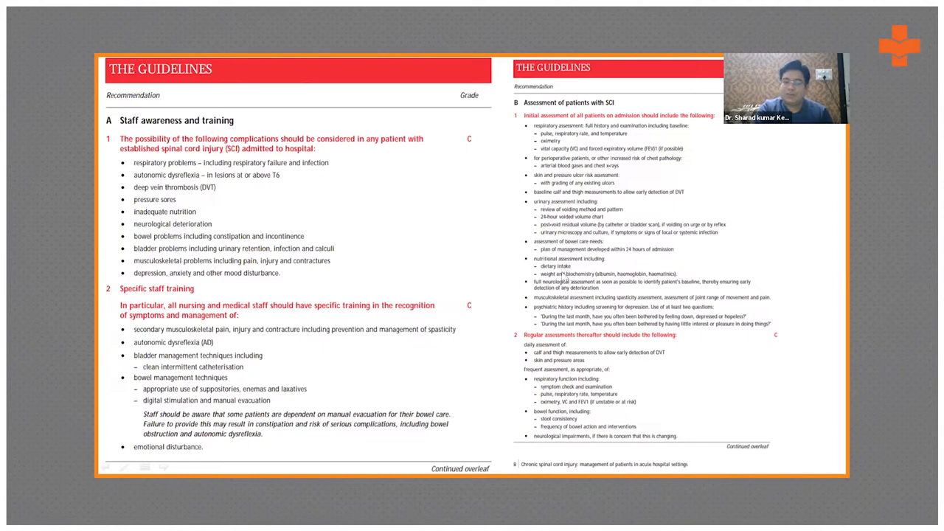
mouse_move(562, 279)
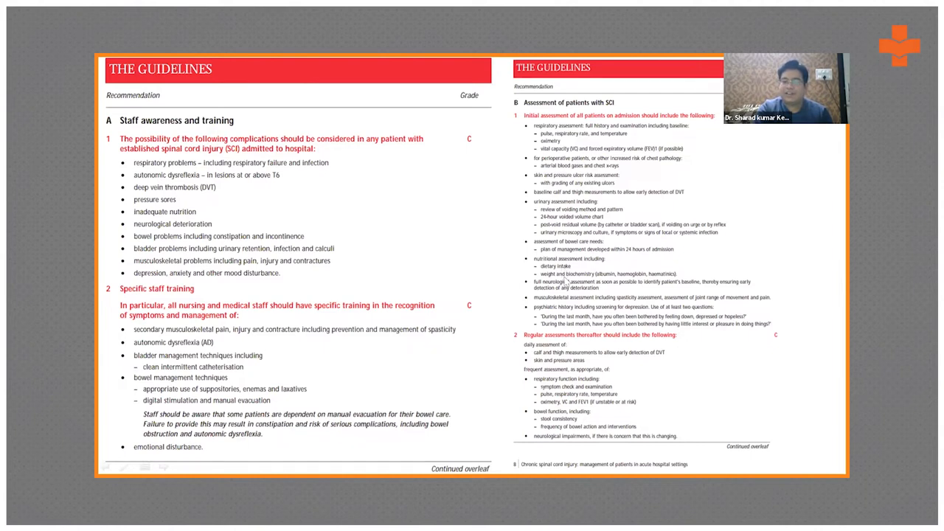
mouse_move(602, 283)
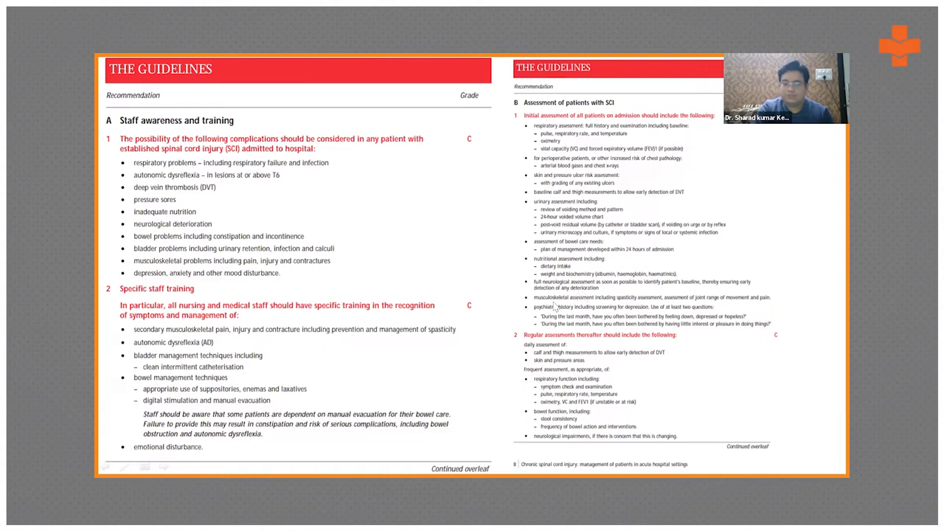
mouse_move(637, 300)
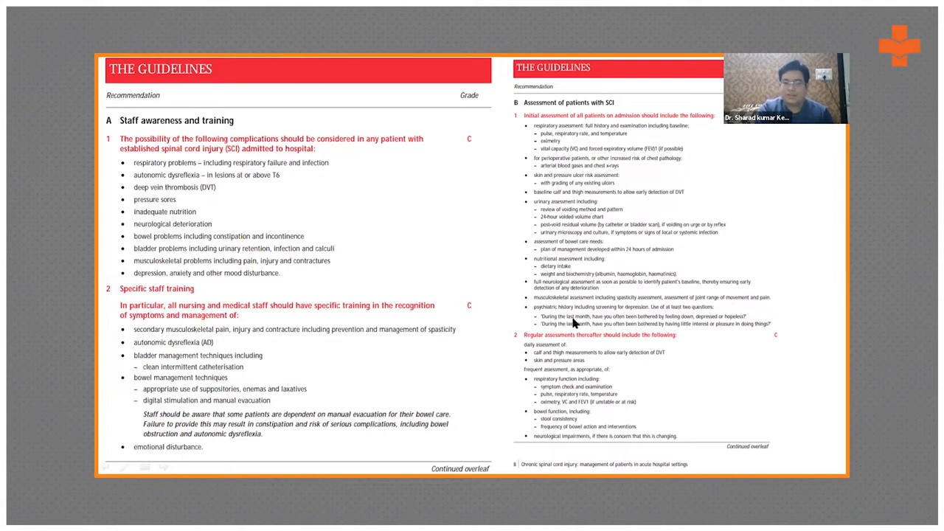
mouse_move(575, 325)
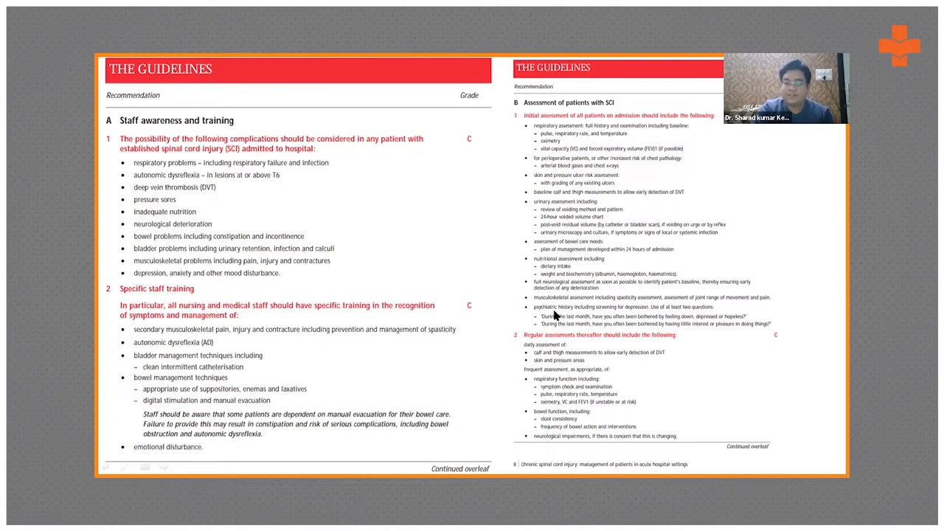
mouse_move(564, 317)
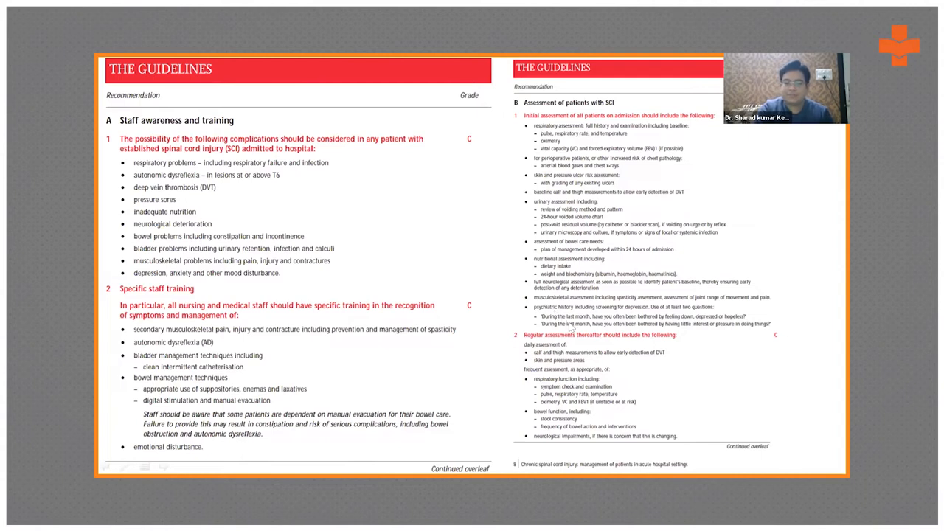
mouse_move(590, 341)
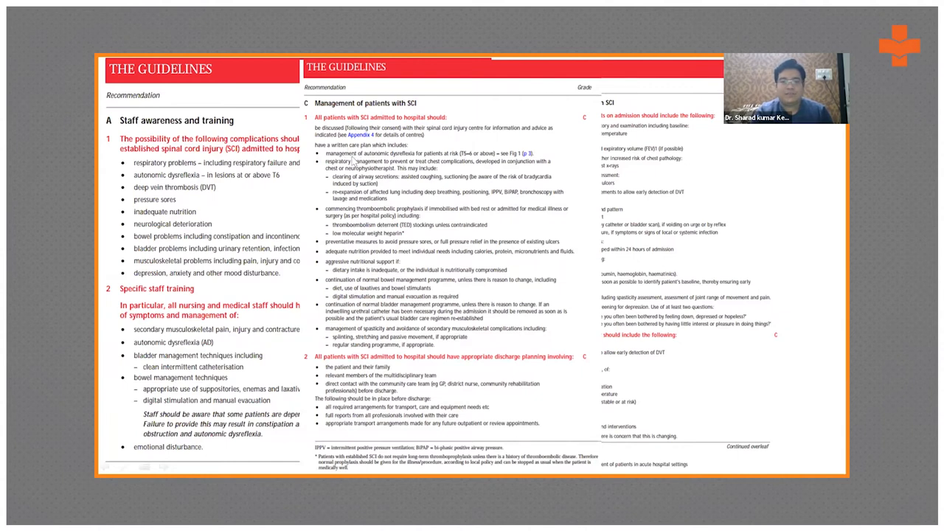
mouse_move(462, 163)
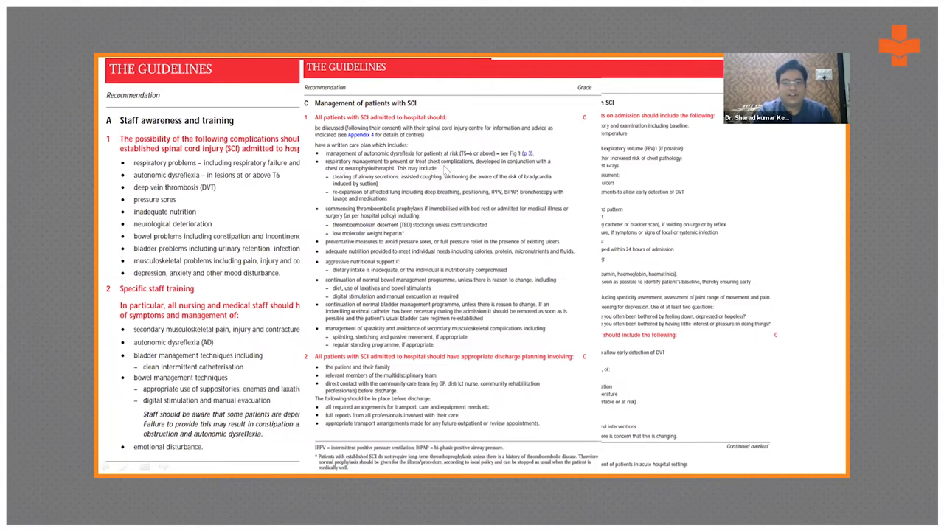
mouse_move(416, 177)
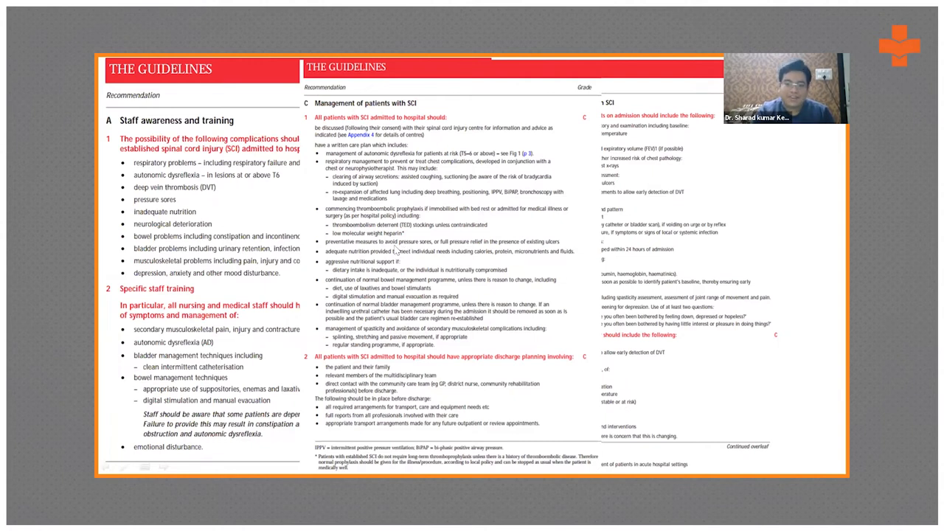
mouse_move(370, 266)
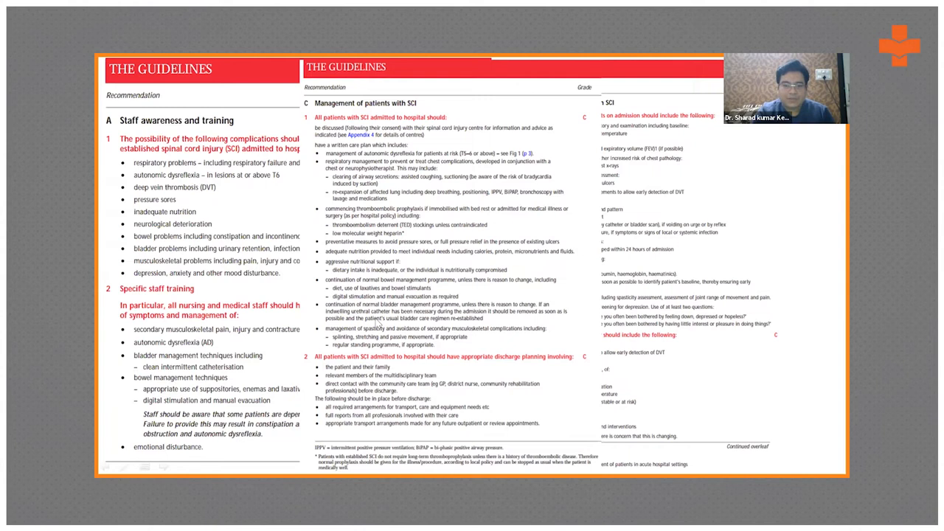
mouse_move(439, 367)
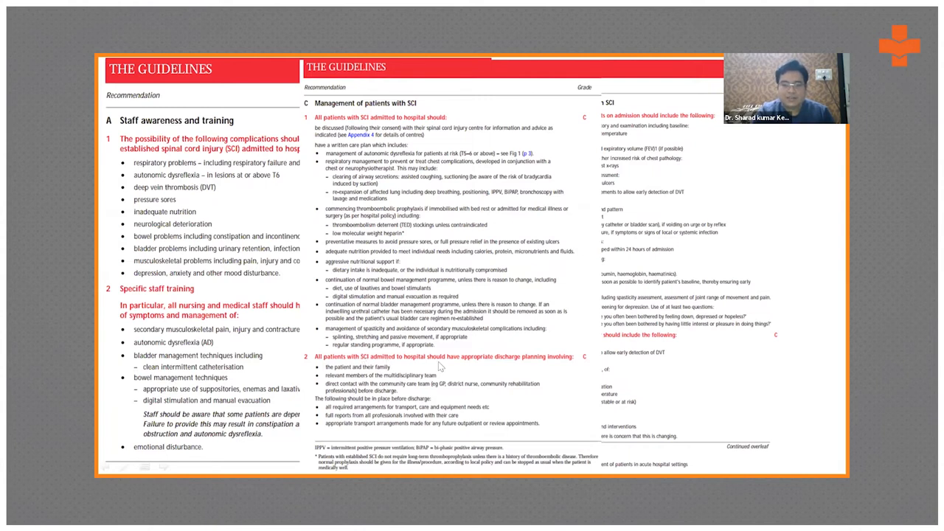
mouse_move(557, 363)
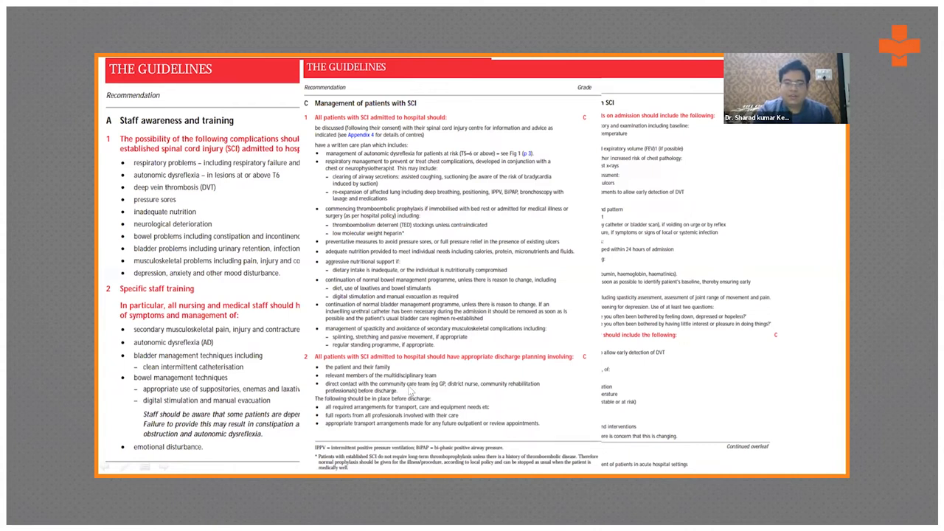
mouse_move(448, 390)
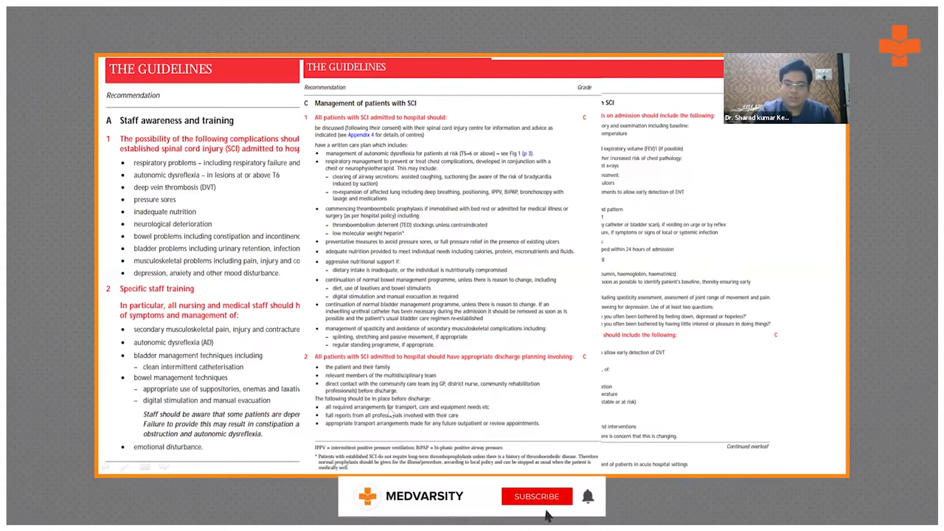
Advance to the Guidelines page 'C Management of patients with SCI'.
left_click(537, 496)
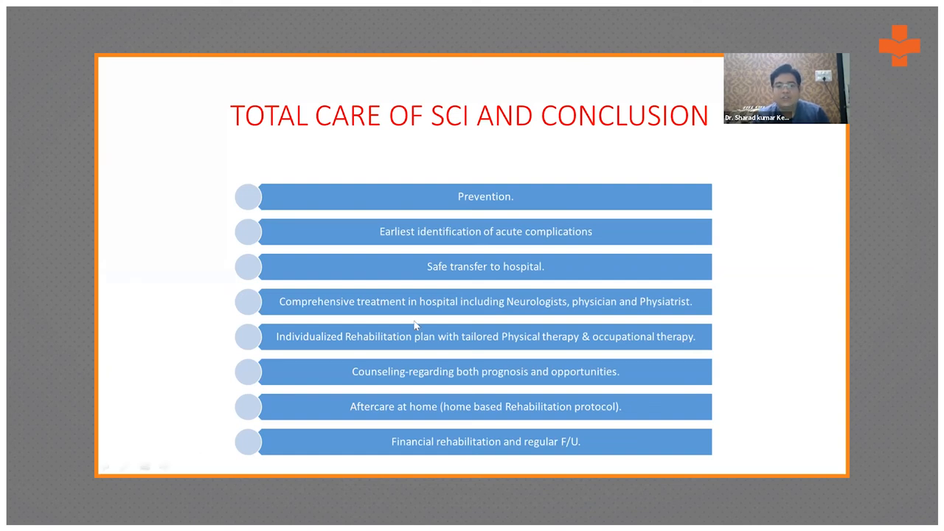
mouse_move(493, 340)
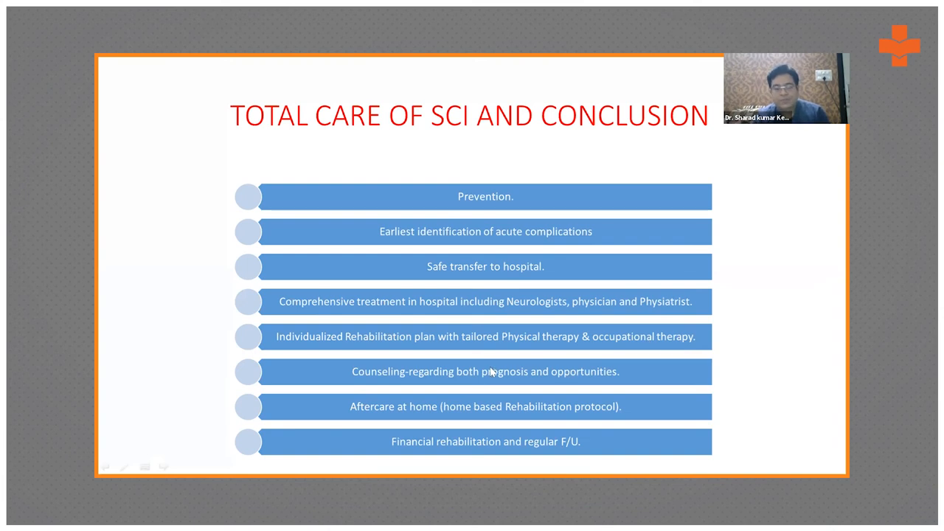
mouse_move(609, 375)
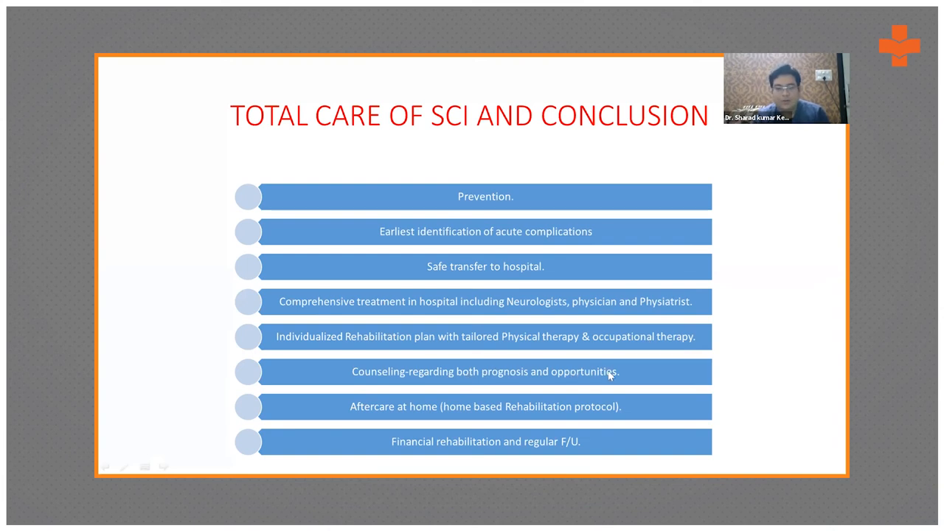
mouse_move(415, 411)
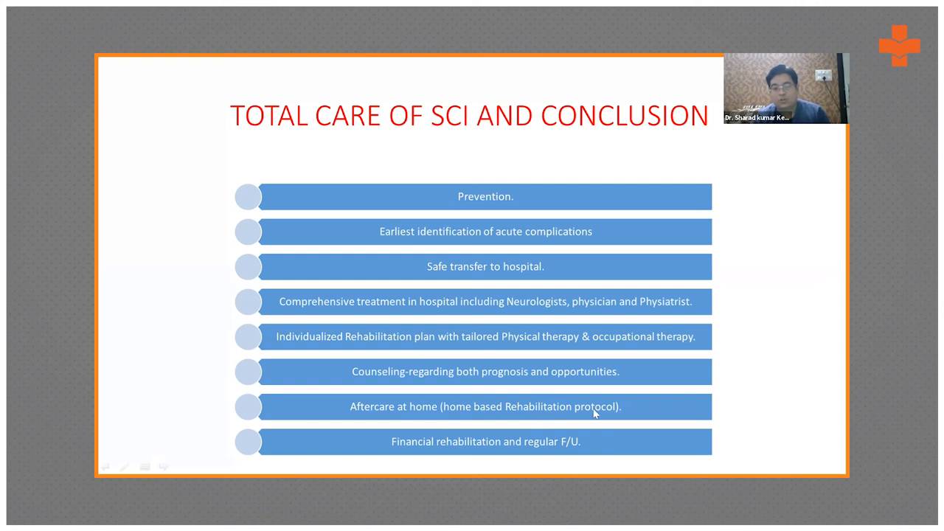
mouse_move(623, 411)
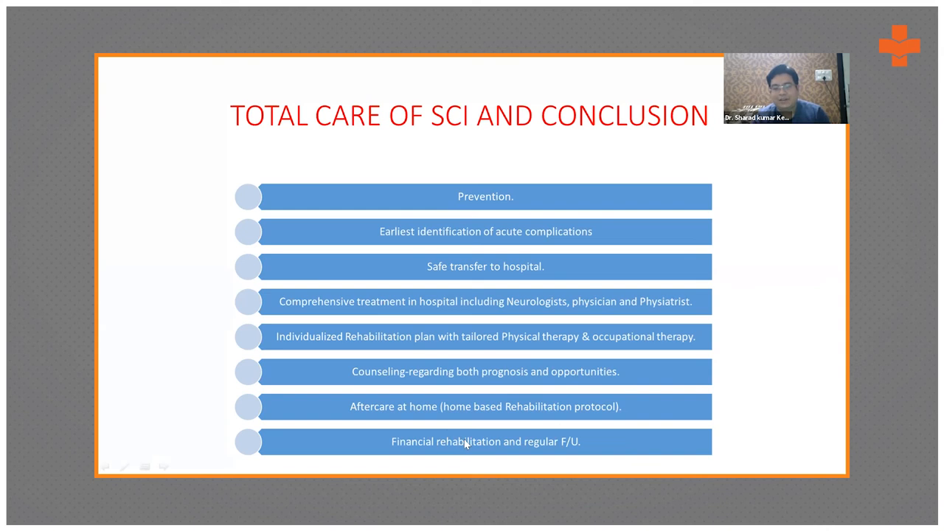
mouse_move(580, 441)
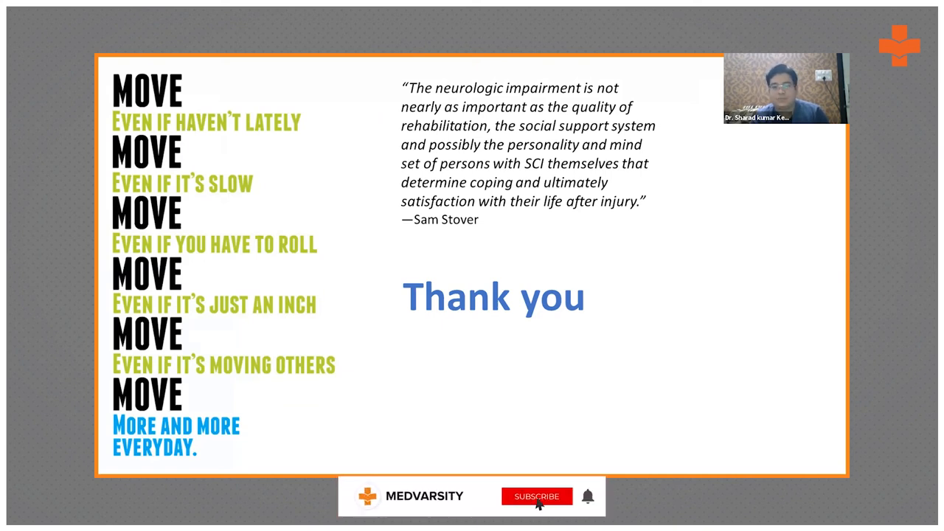
Advance to the final 'Thank you' slide with the Sam Stover quote.
left_click(537, 496)
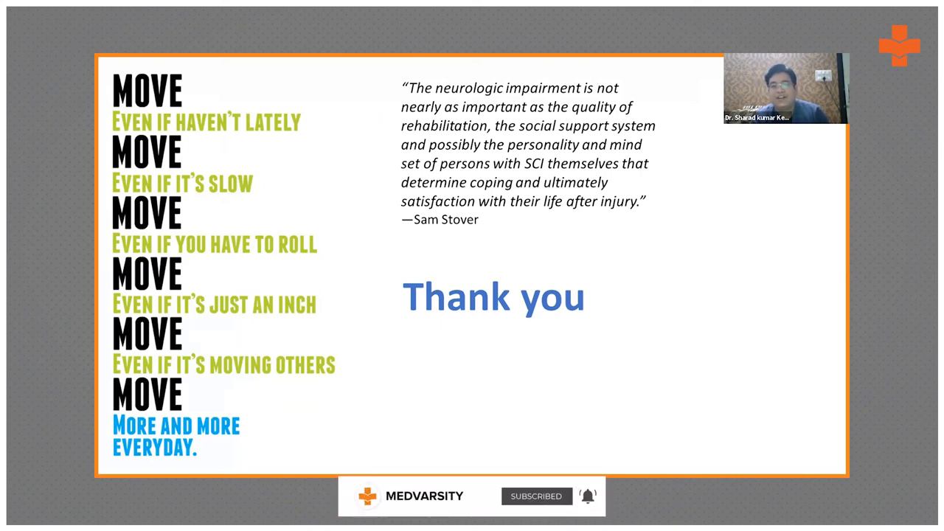